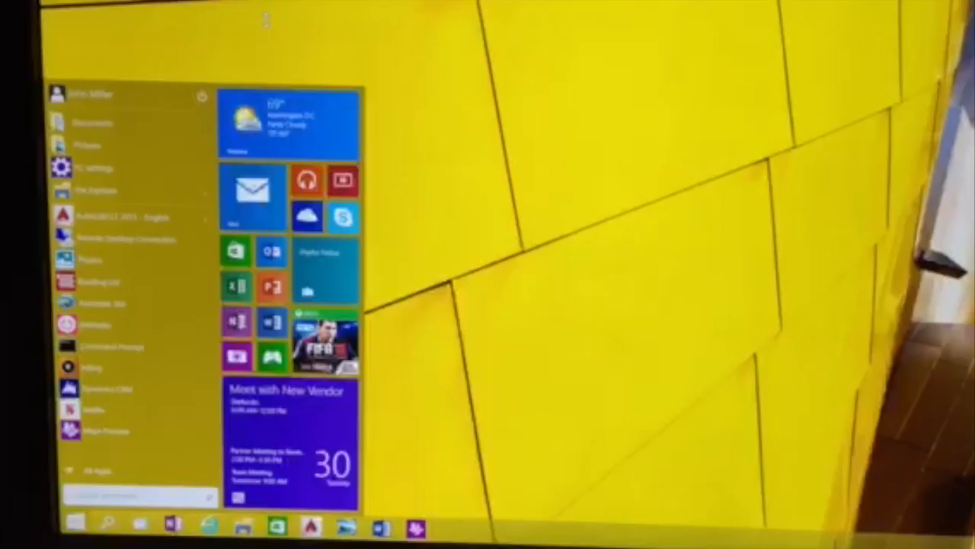
Launch the Outlook Mail app from its Start menu tile so the Inbox shows.
click(255, 195)
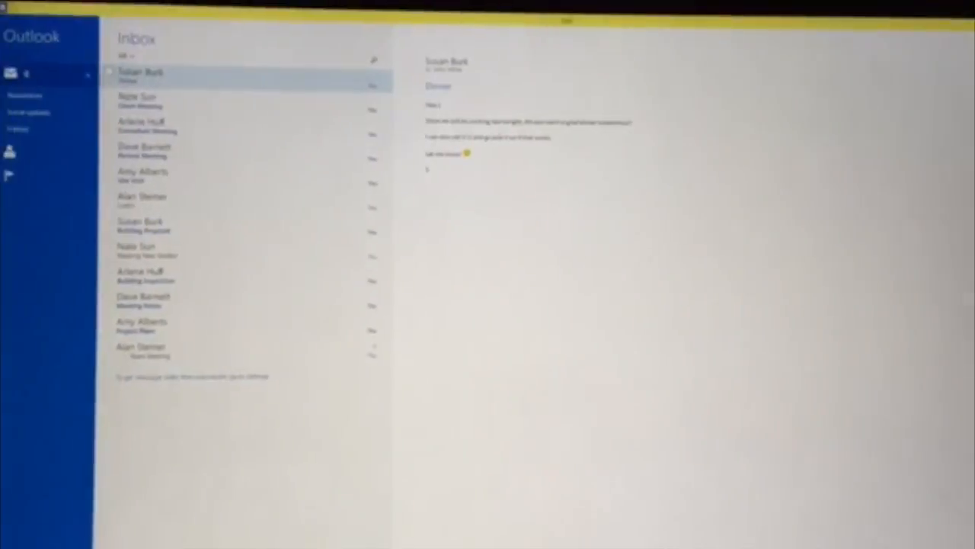